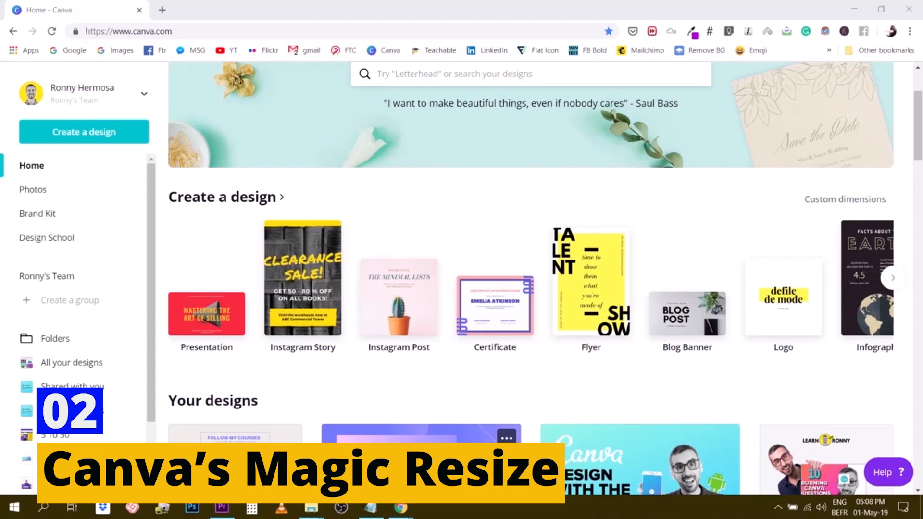
Step: Scroll down the Canva home page to the Your designs grid
scroll("down", 3)
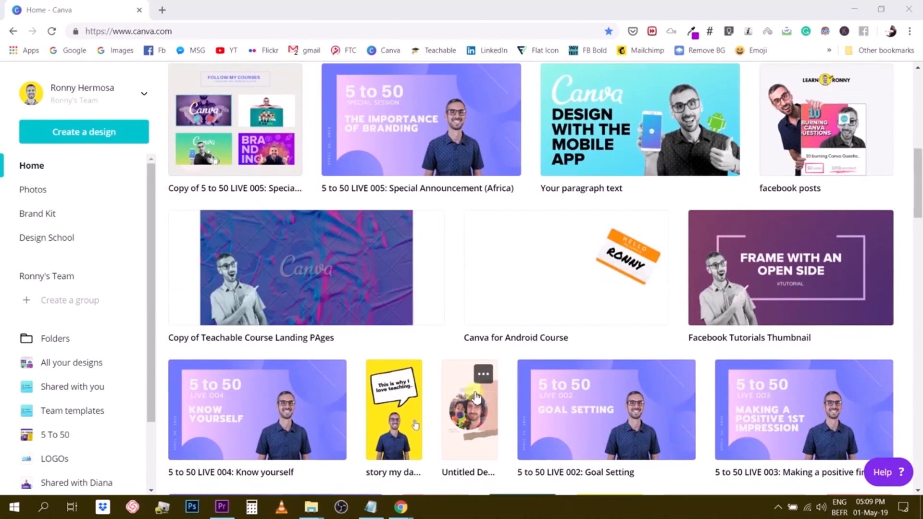
scroll("down", 3)
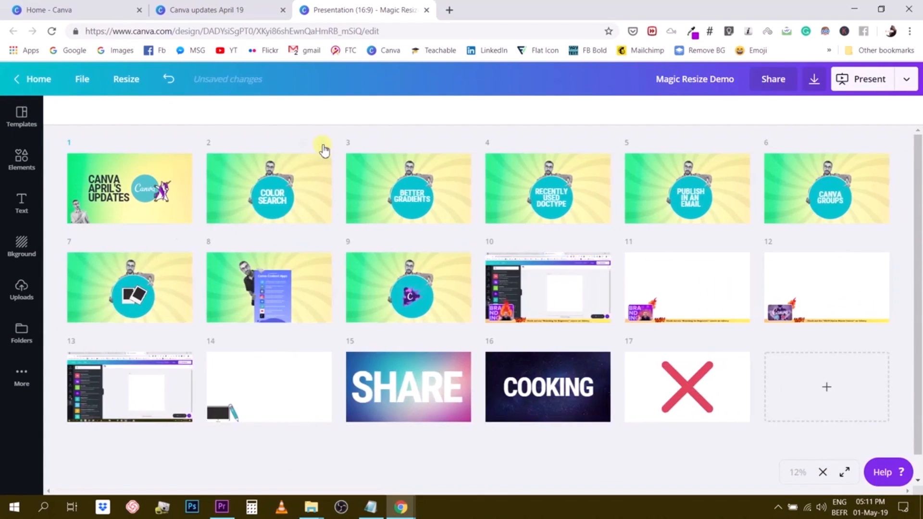
mouse_move(313, 170)
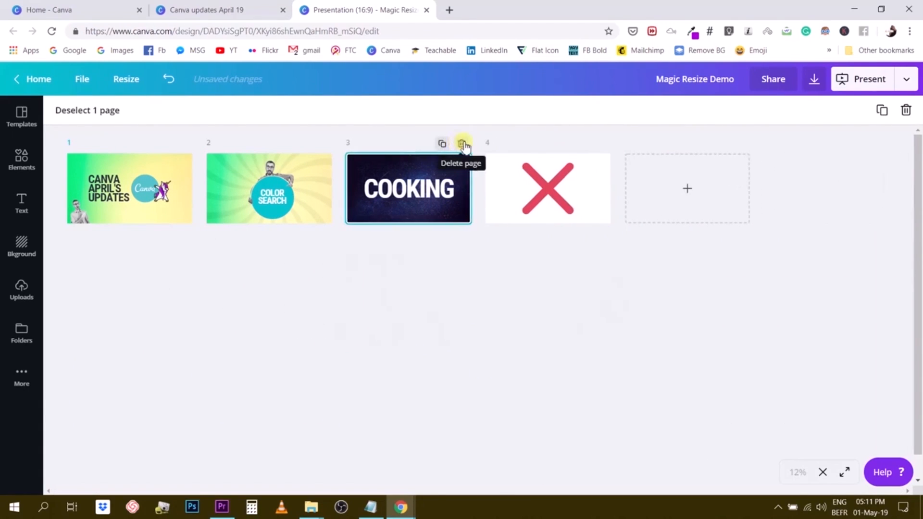
Step: Delete the COOKING page and exit the page overview
left_click(464, 144)
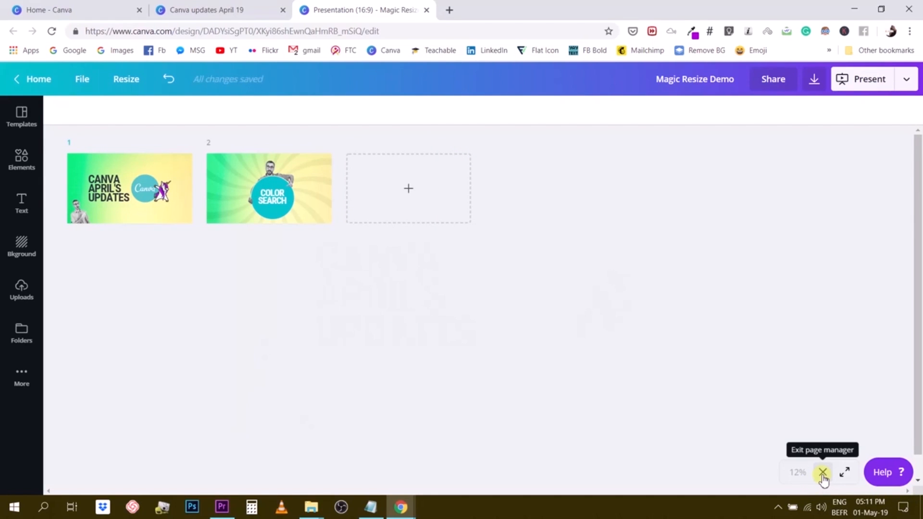
left_click(822, 473)
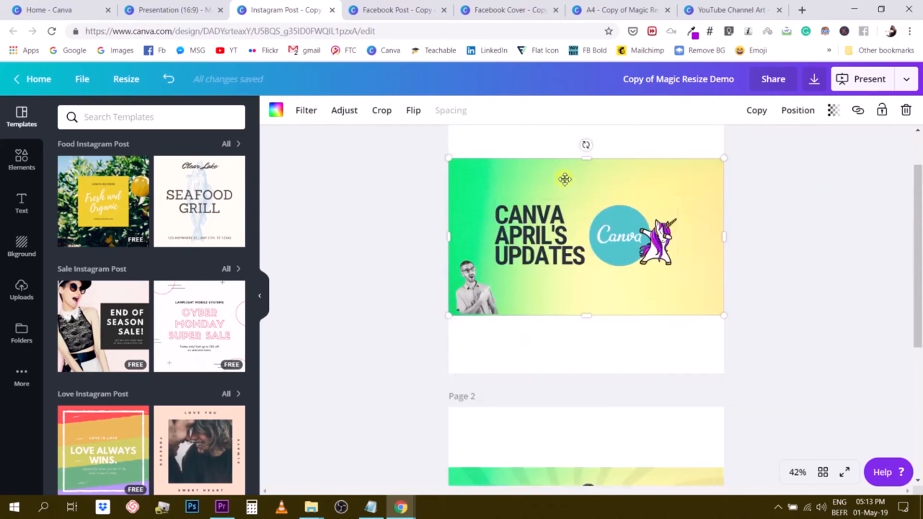
Step: Stretch the April updates banner over page 1, then go to the Facebook Post tab
left_click_drag(587, 158, 587, 165)
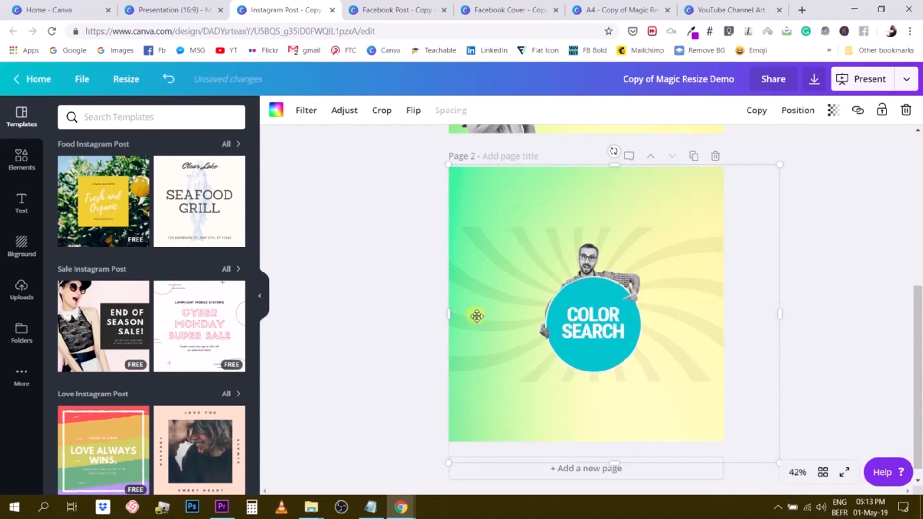
left_click(393, 10)
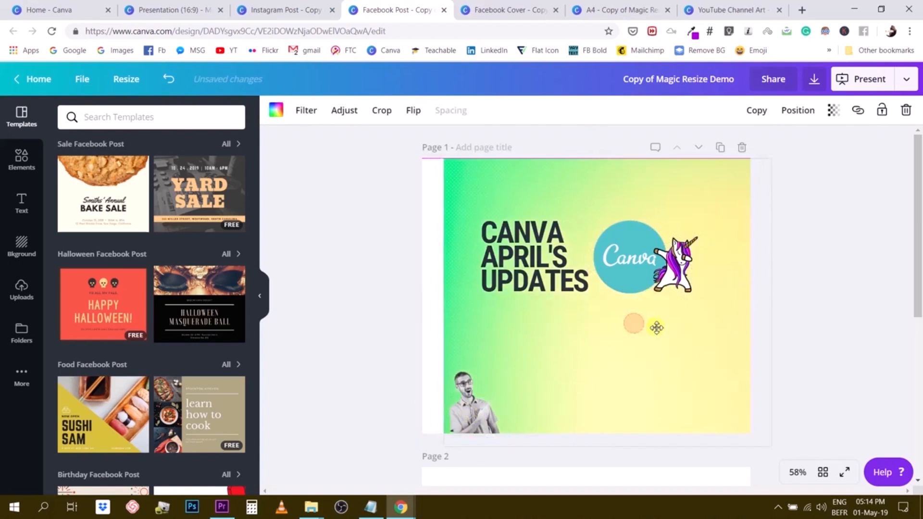
left_click(508, 10)
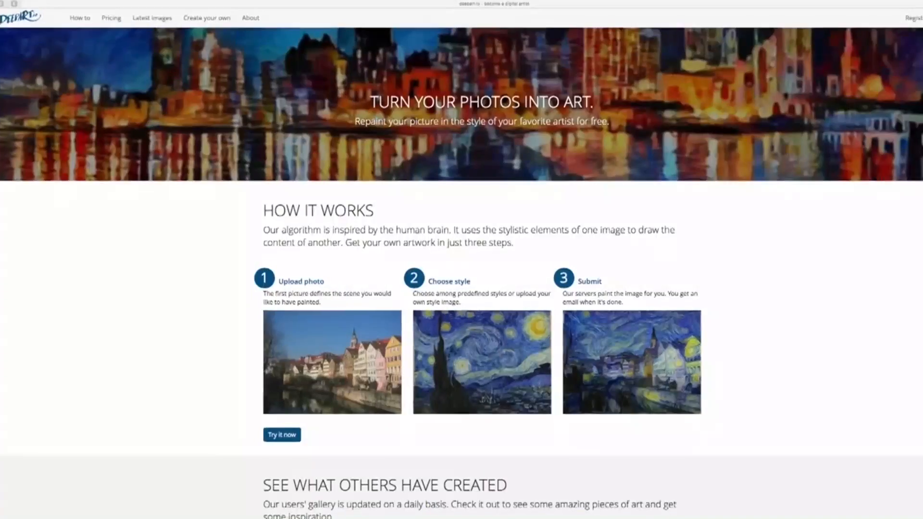
scroll("down", 3)
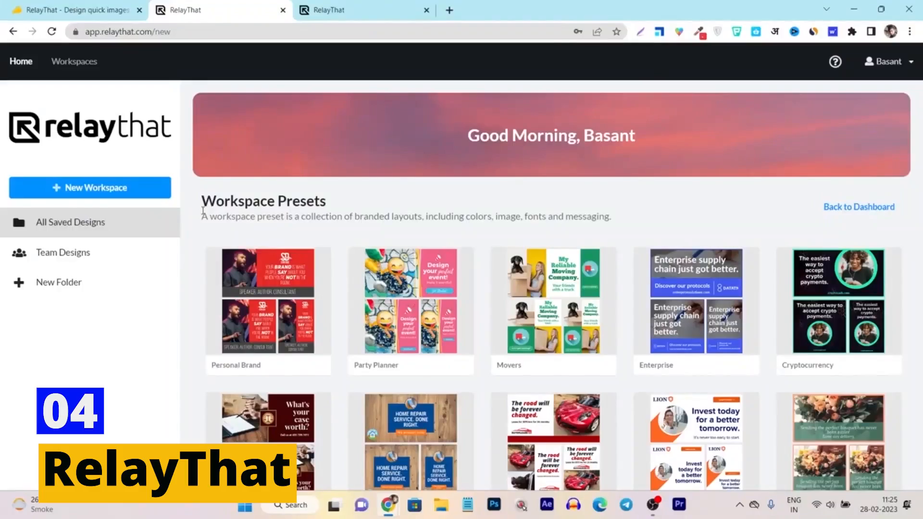
Step: Open the Personal Brand preset, show its Ads layouts, and list the title ideas
left_click(267, 300)
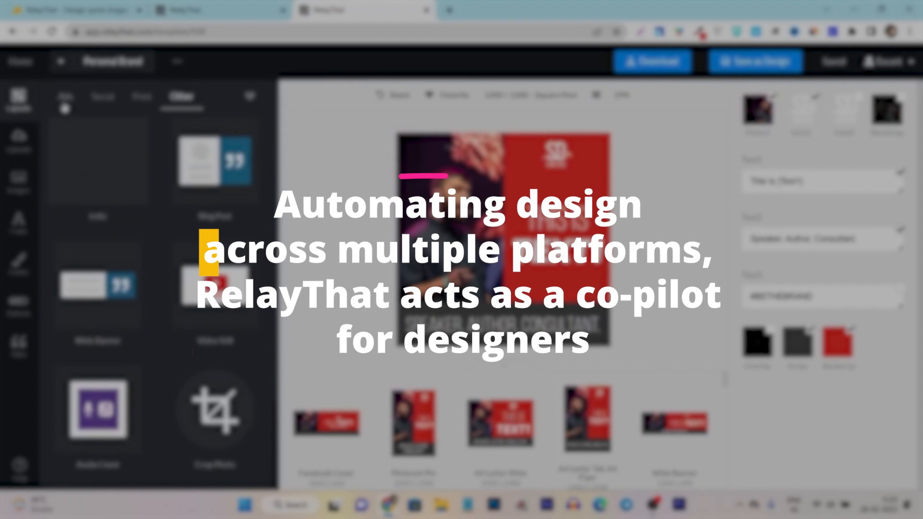
left_click(141, 97)
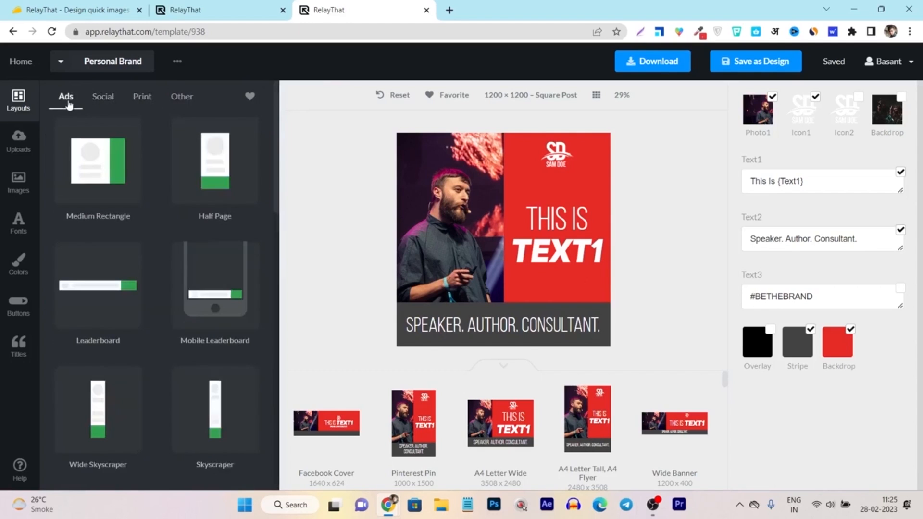
scroll("down", 3)
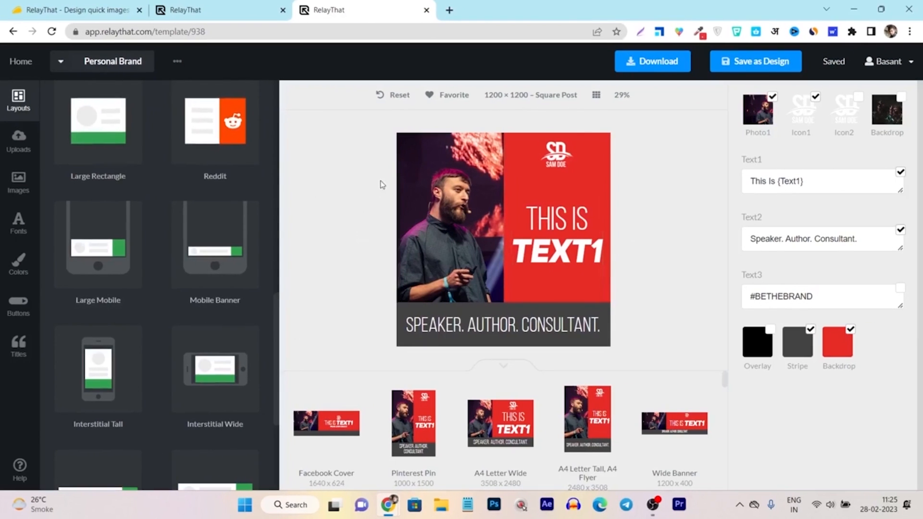
mouse_move(398, 229)
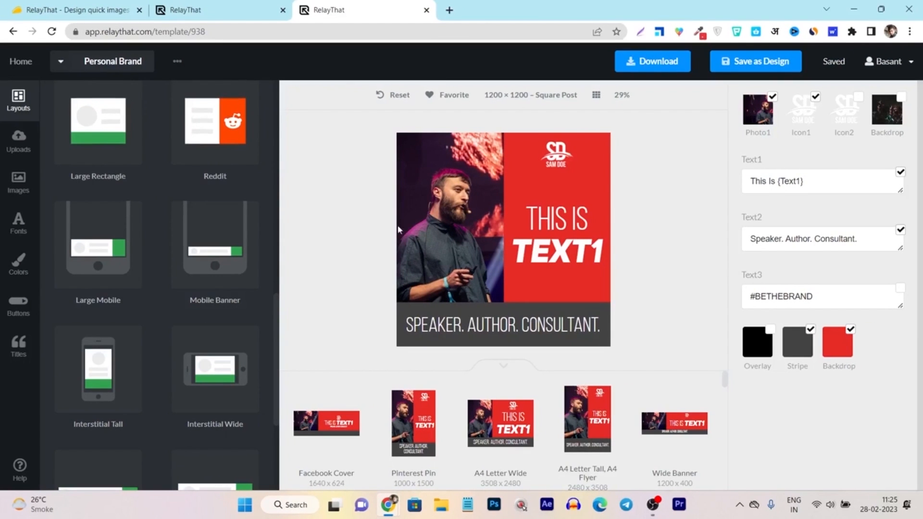
left_click(18, 344)
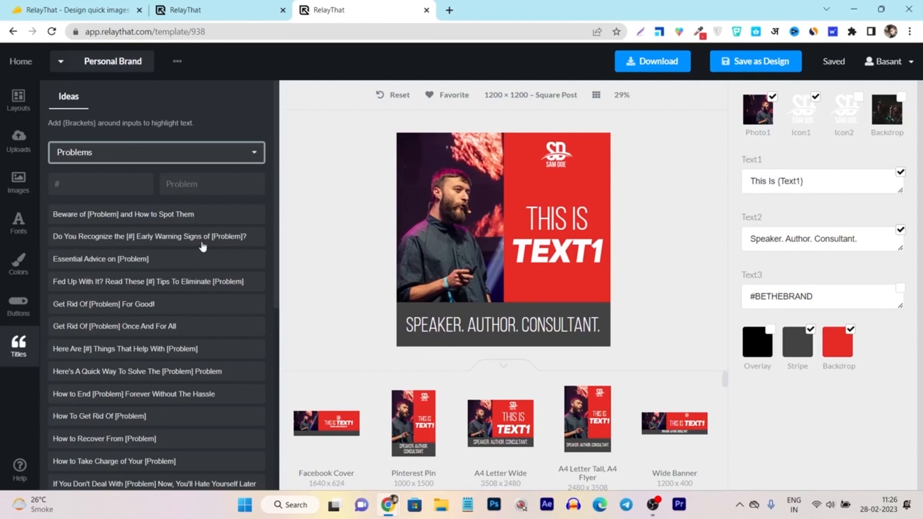
mouse_move(239, 248)
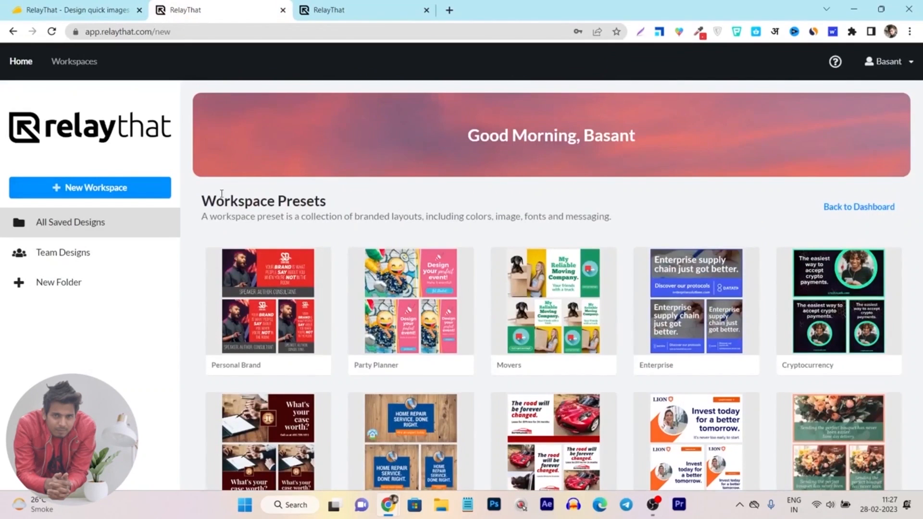
Step: Select the Personal Brand preset again and scroll through the gallery
left_click(266, 300)
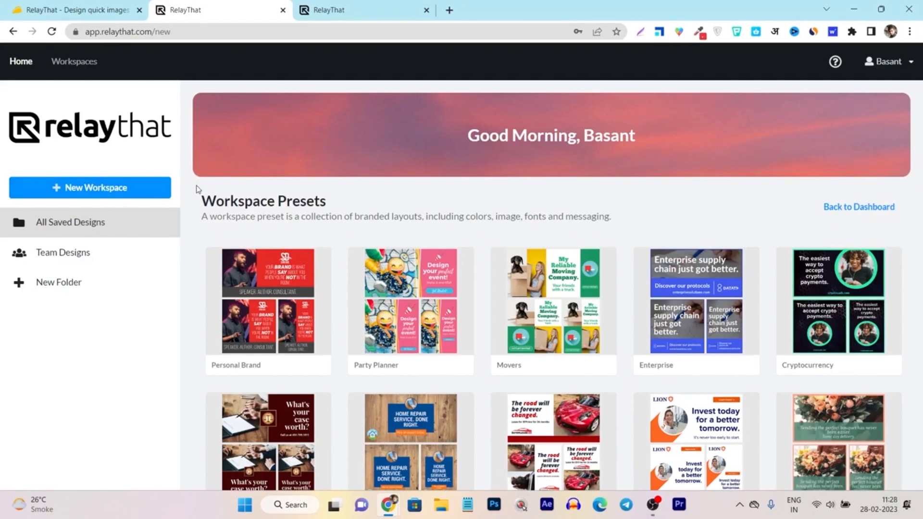
left_click(267, 301)
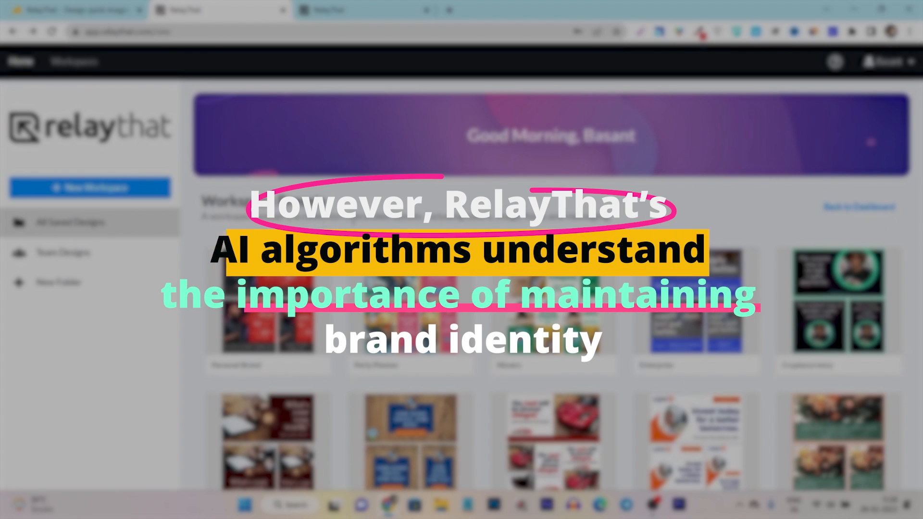
scroll("down", 3)
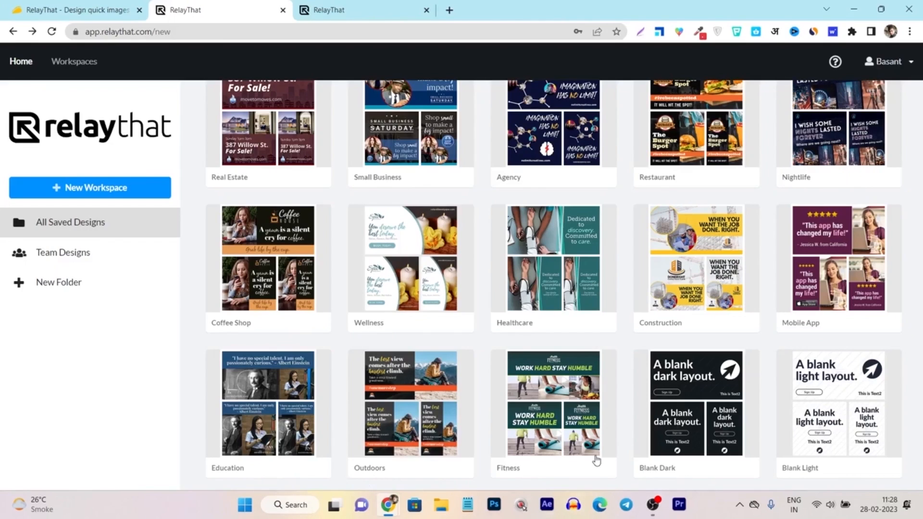
scroll("up", 3)
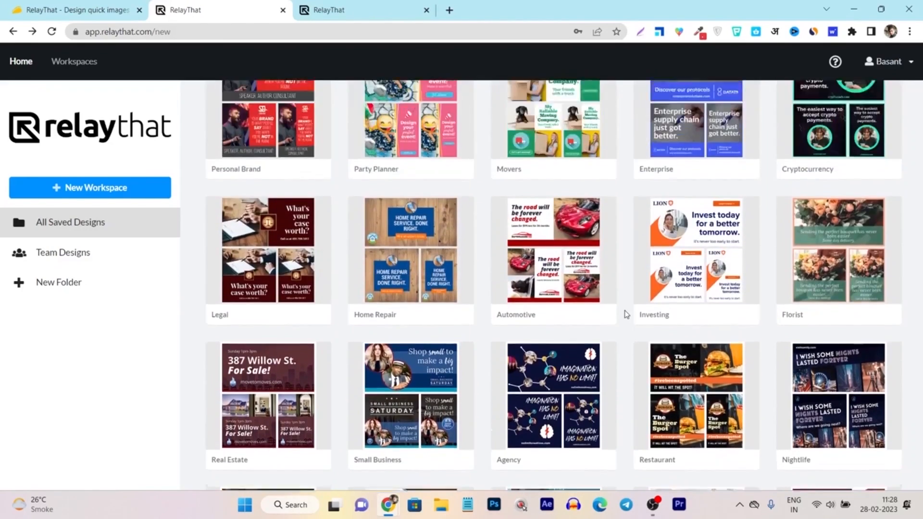
Step: Open the Personal Brand template and scroll through its layout formats
left_click(268, 123)
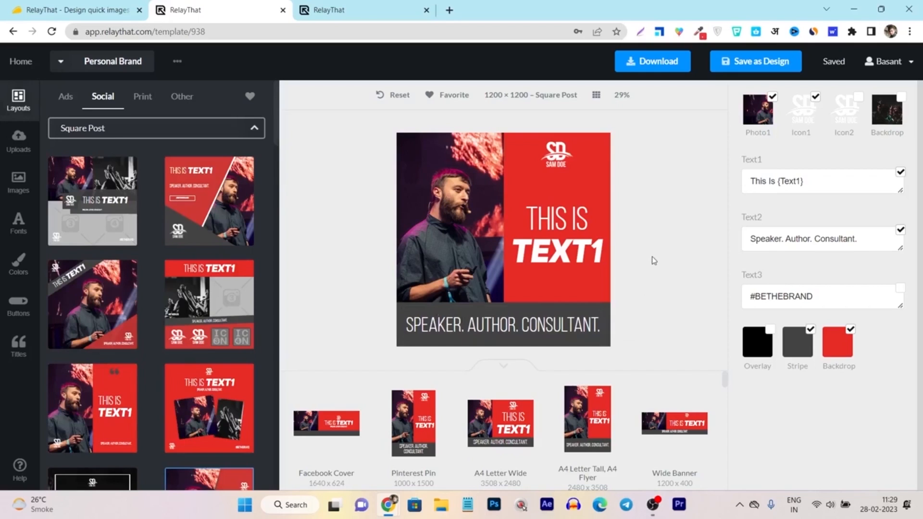
scroll("down", 3)
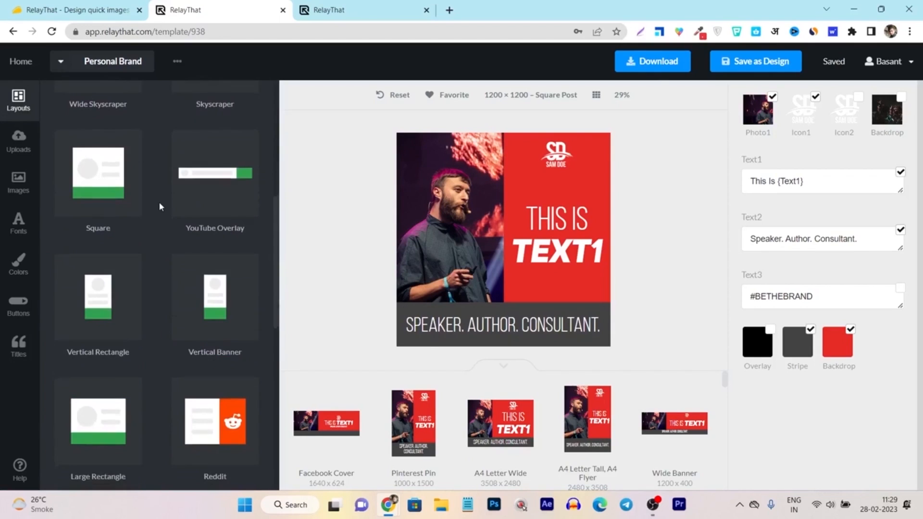
scroll("down", 3)
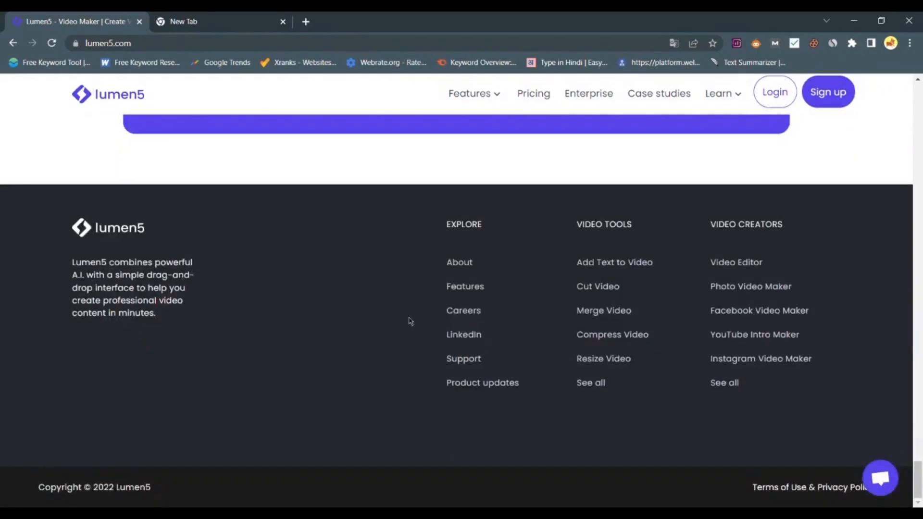
Step: Skip the template choice to start a blank Lumen5 video
scroll("up", 3)
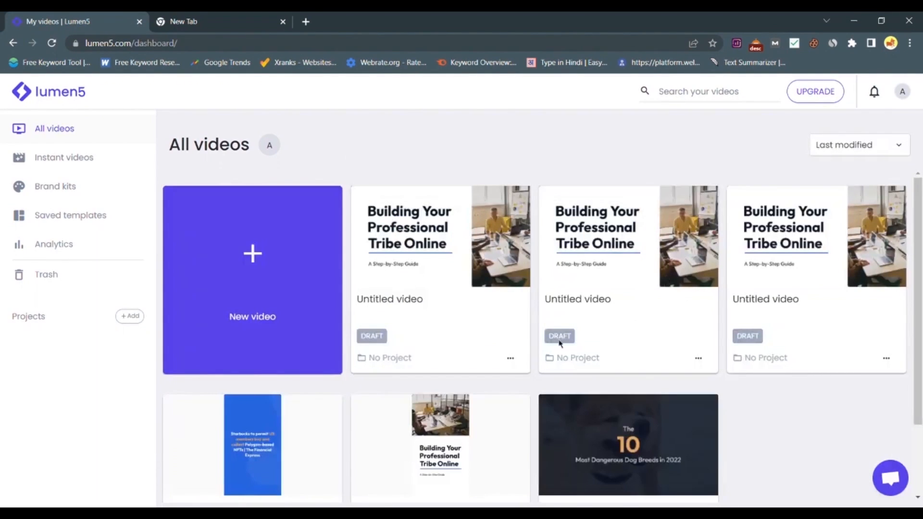
mouse_move(440, 280)
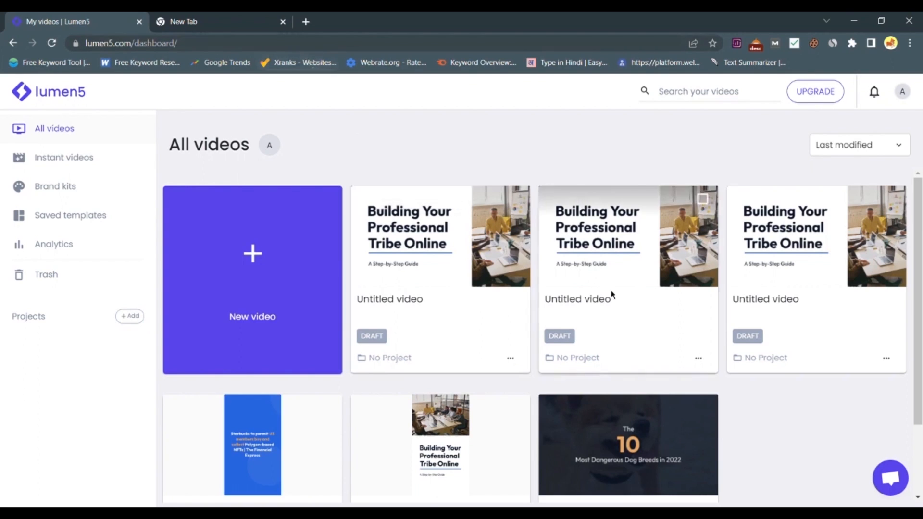
mouse_move(284, 234)
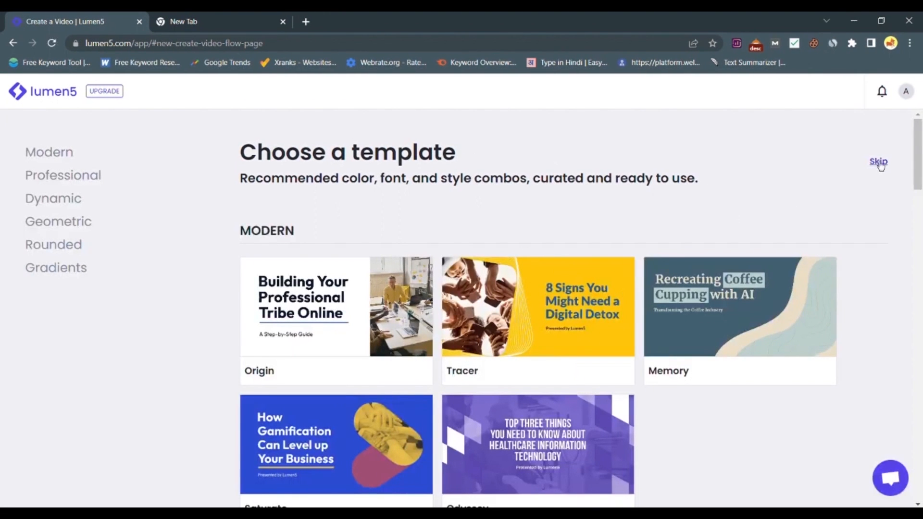
left_click(878, 161)
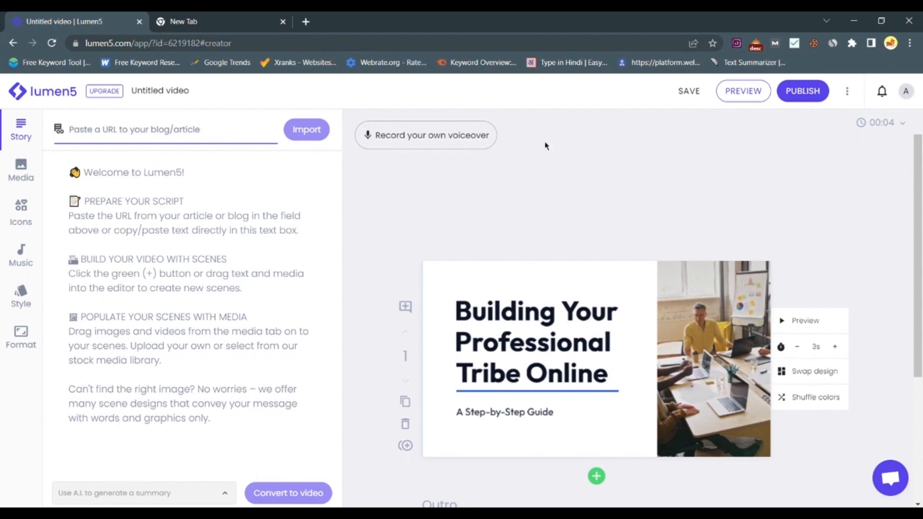
mouse_move(486, 248)
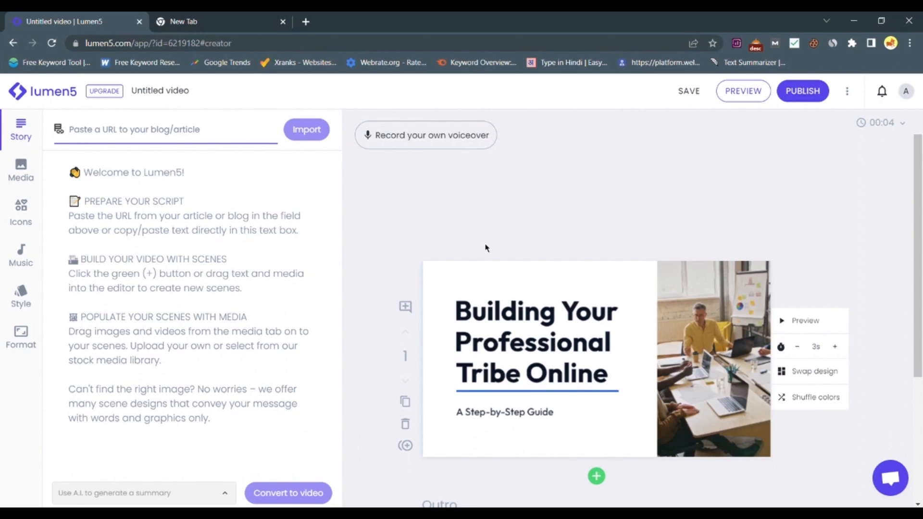
mouse_move(749, 80)
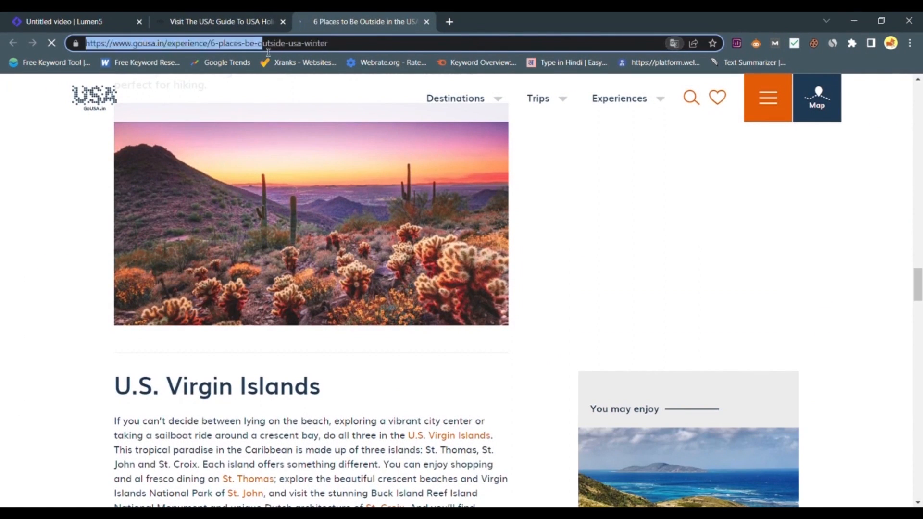
Step: Copy the winter travel article's URL and return to the imported story text
left_click(66, 21)
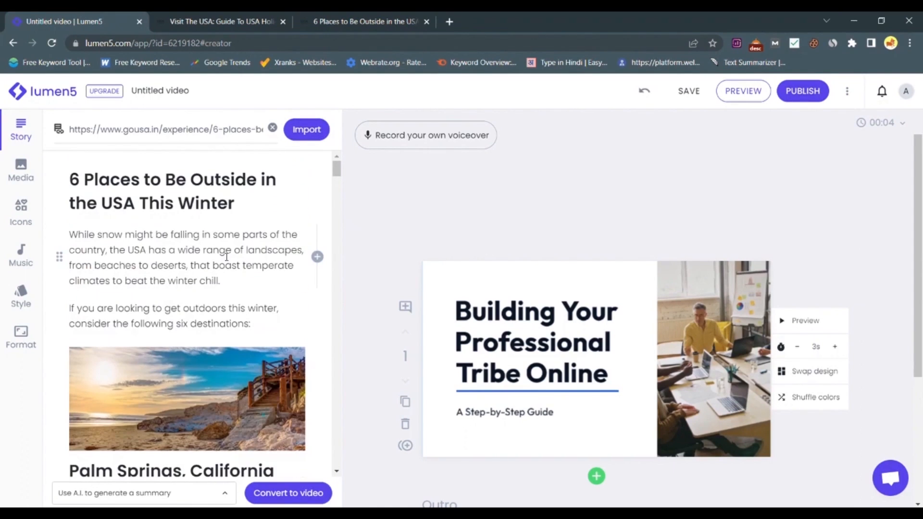
left_click(368, 22)
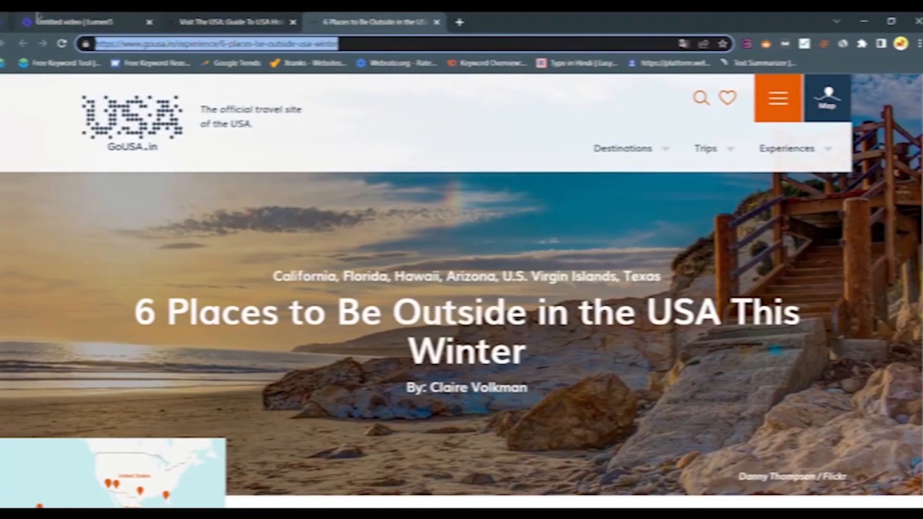
left_click(76, 21)
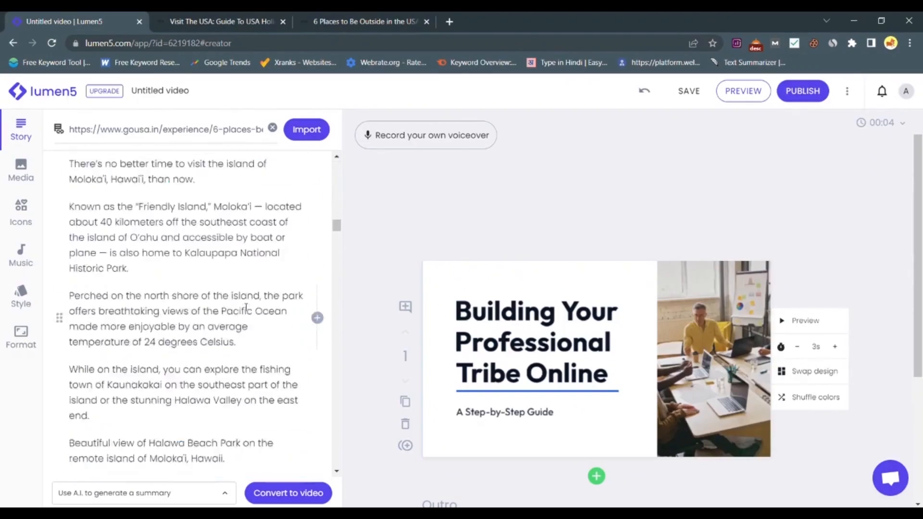
scroll("down", 3)
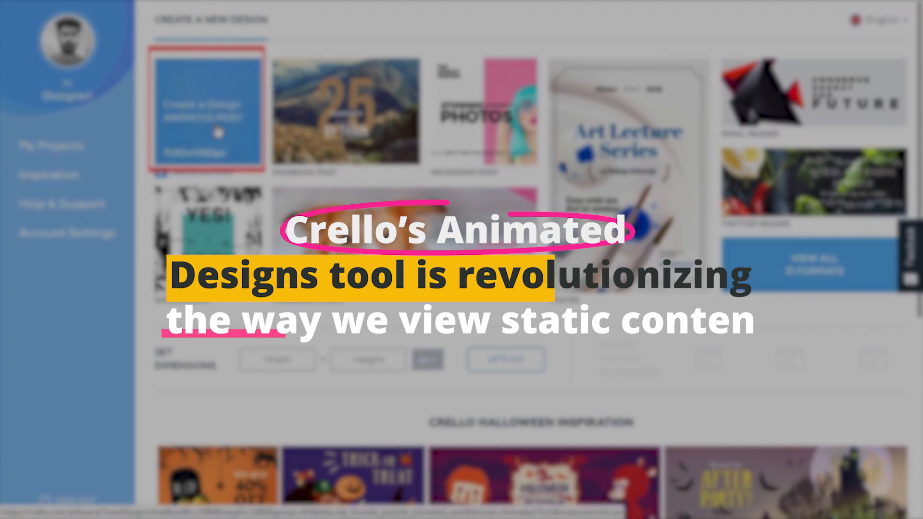
Step: Create an animated post reading 'I LOVE FREESOFTWARE', browse shapes, and play the animation
left_click(203, 112)
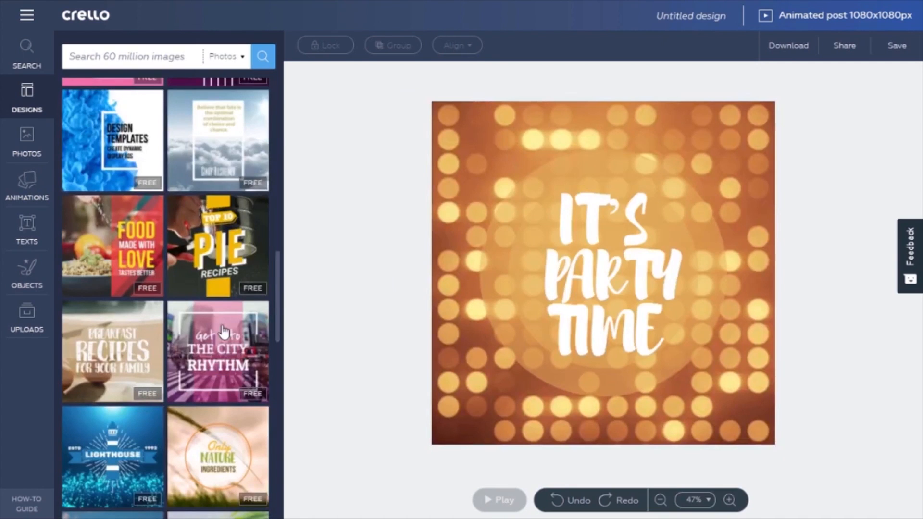
type("I LOVE FREESOFTWARE")
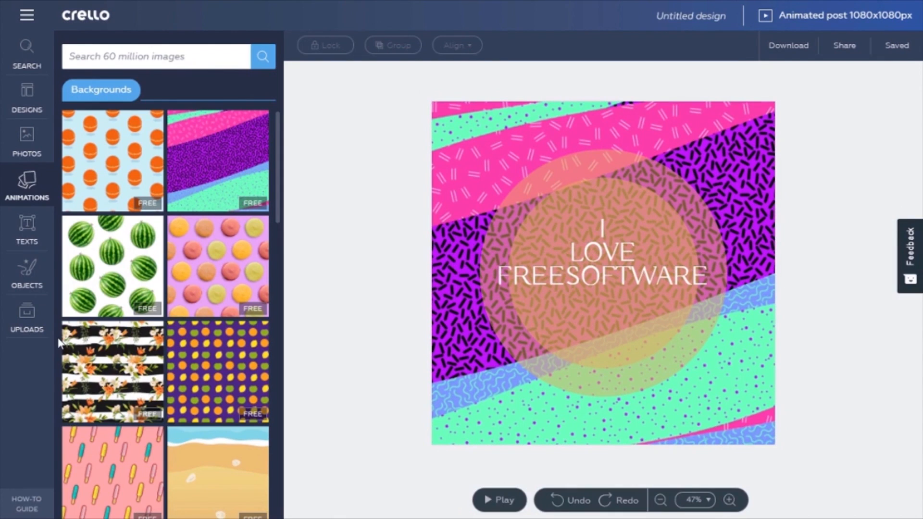
left_click(26, 274)
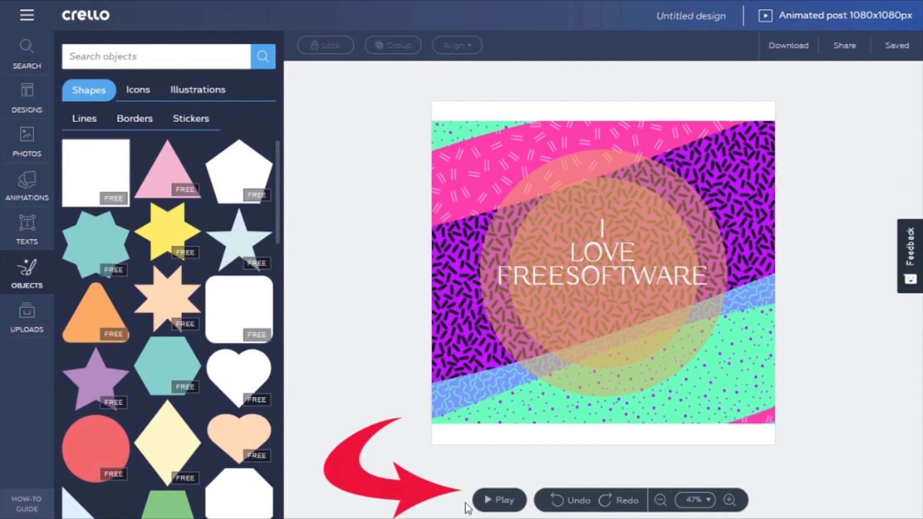
left_click(504, 500)
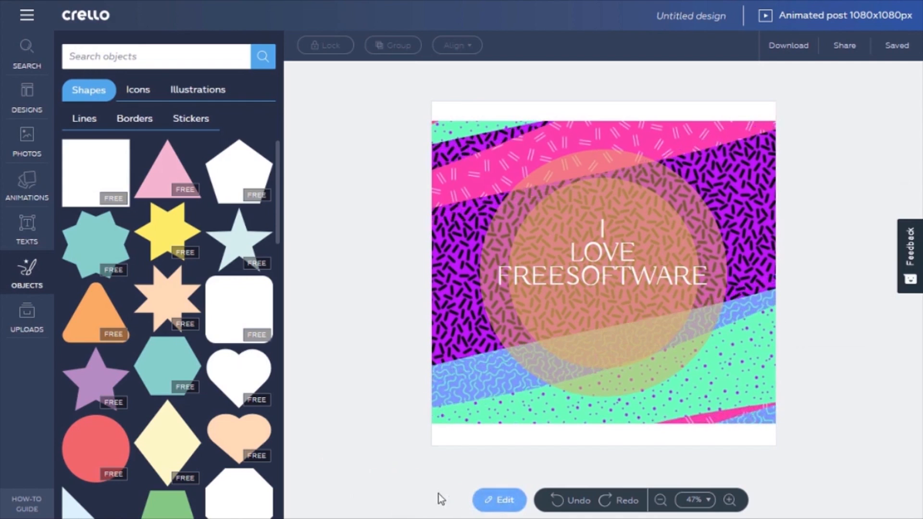